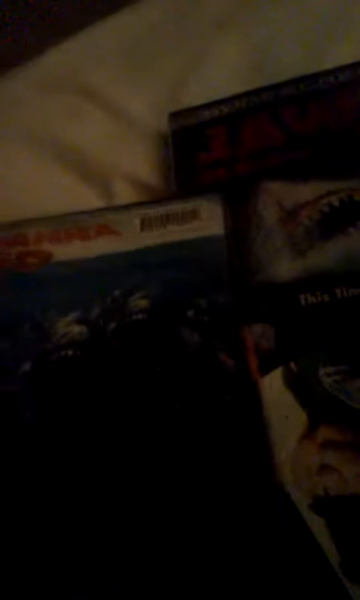
pyautogui.moveTo(180, 300)
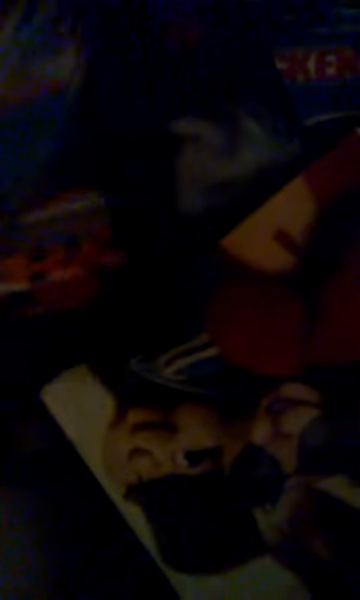